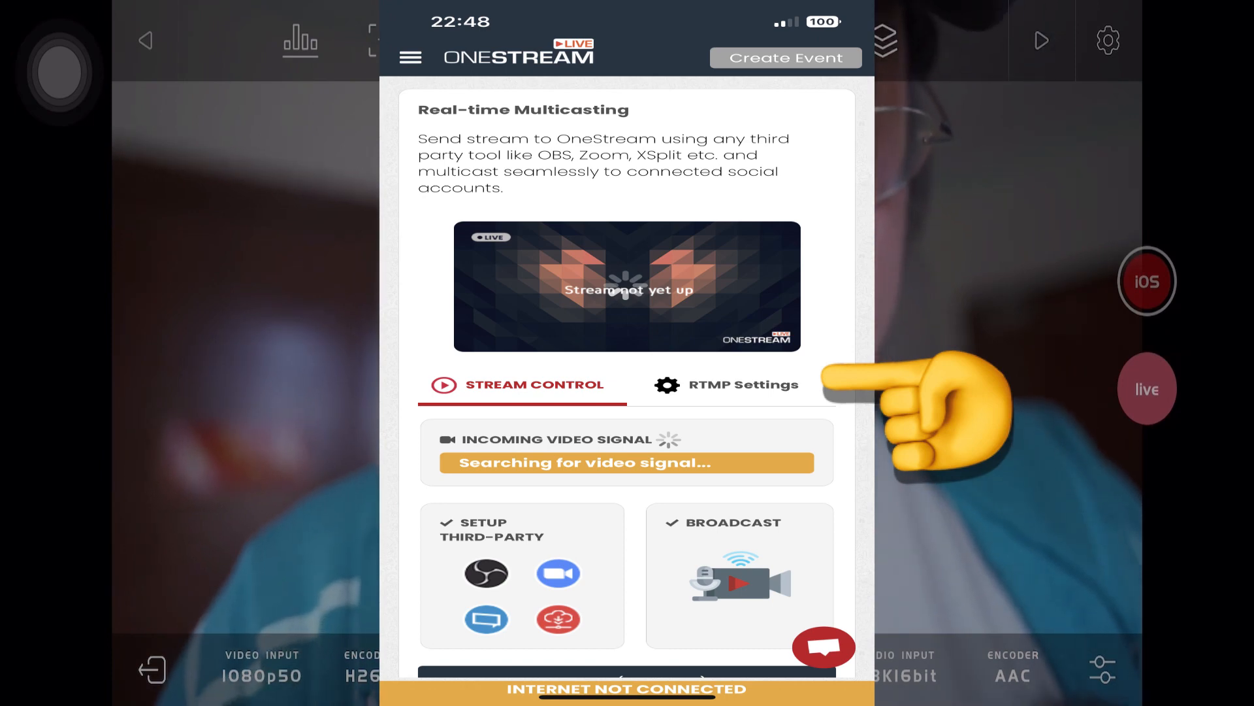
Choose Instagram, connect via Instafeed, and submit the Instagram username and password to log in
{"action": "left_click", "coordinate": [744, 384]}
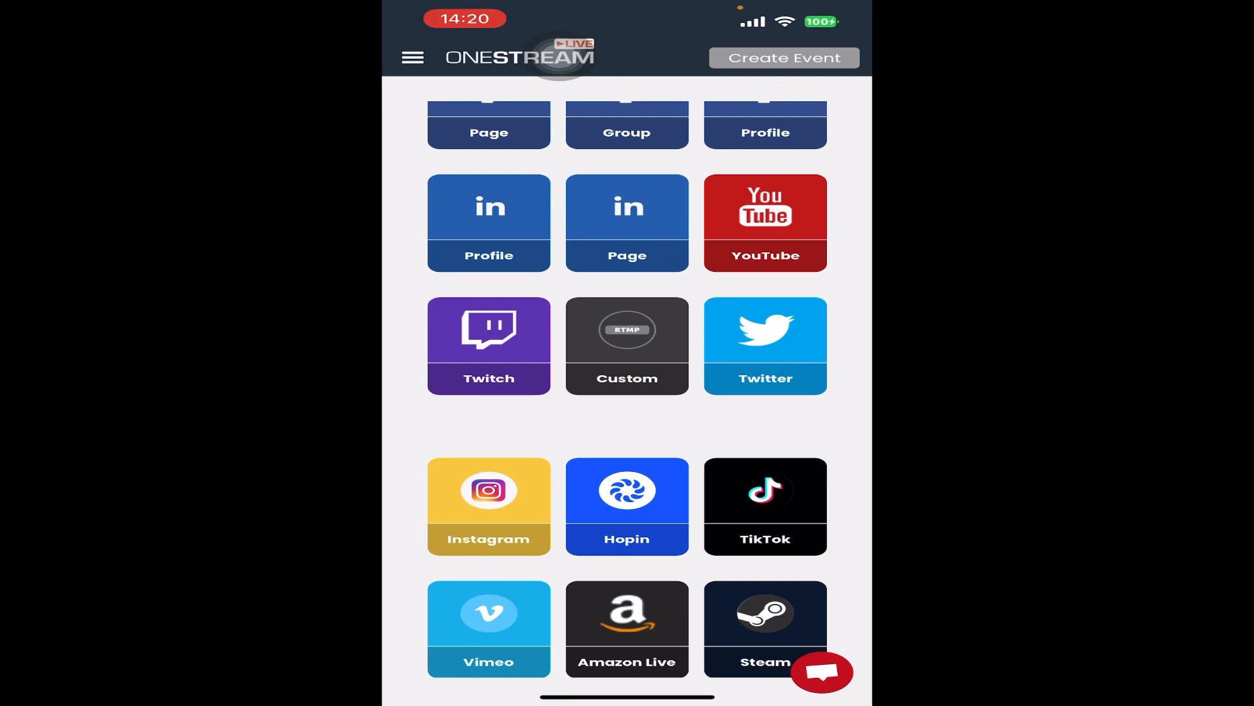
{"action": "left_click", "coordinate": [489, 506]}
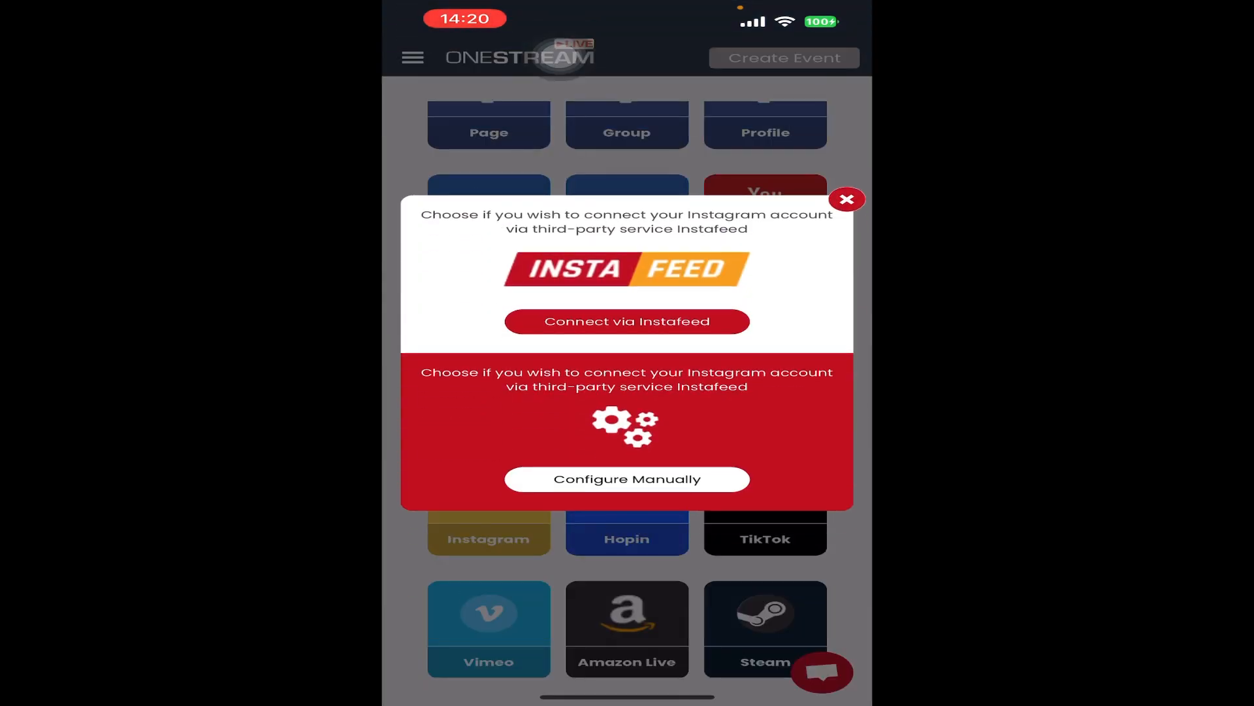
{"action": "left_click", "coordinate": [627, 322]}
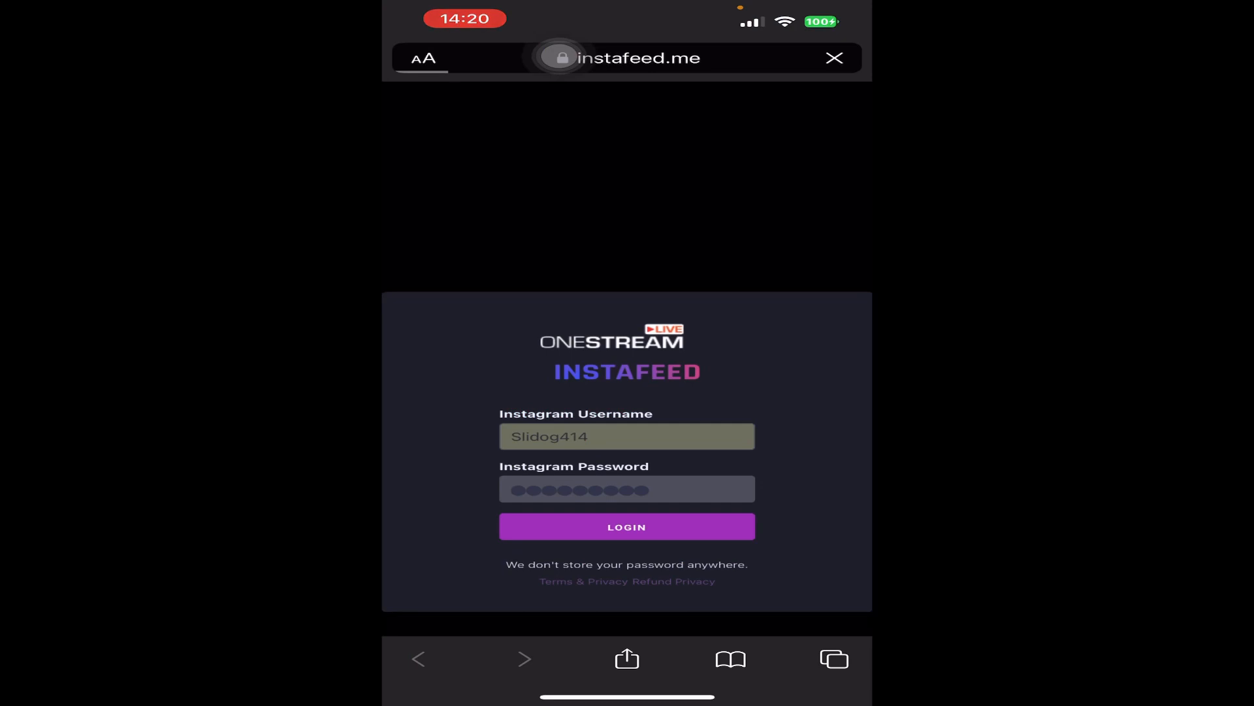
{"action": "left_click", "coordinate": [628, 527]}
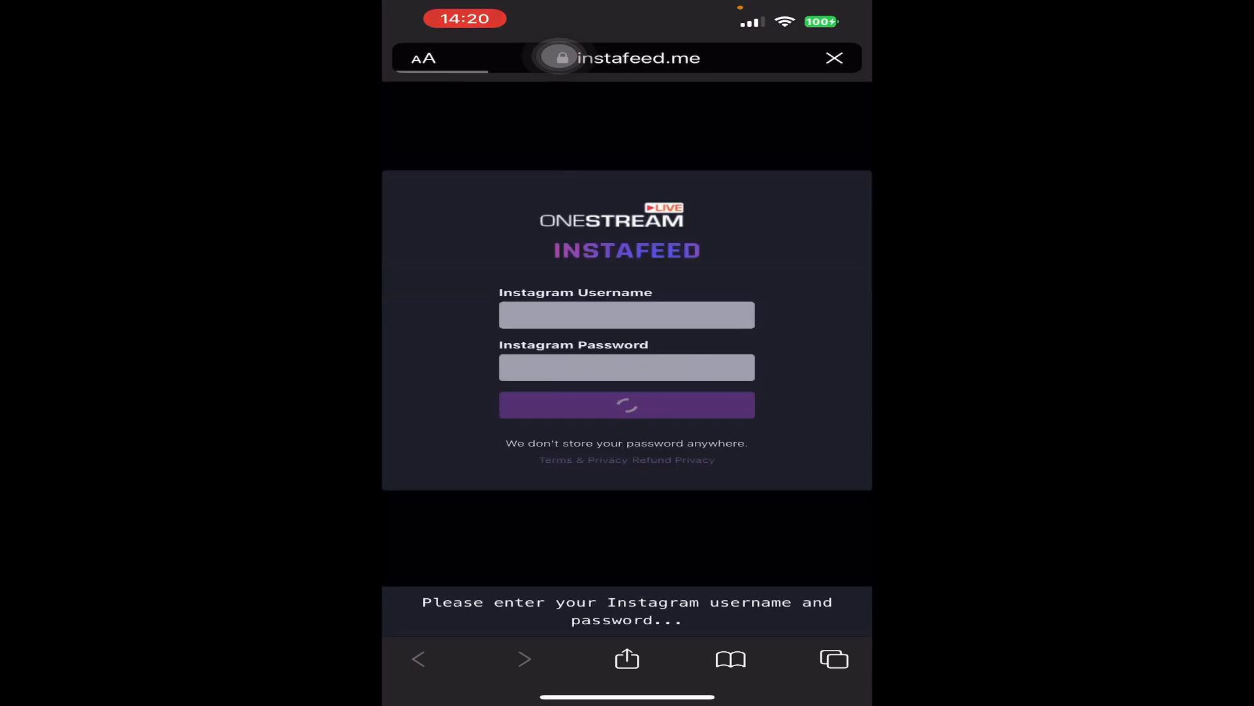